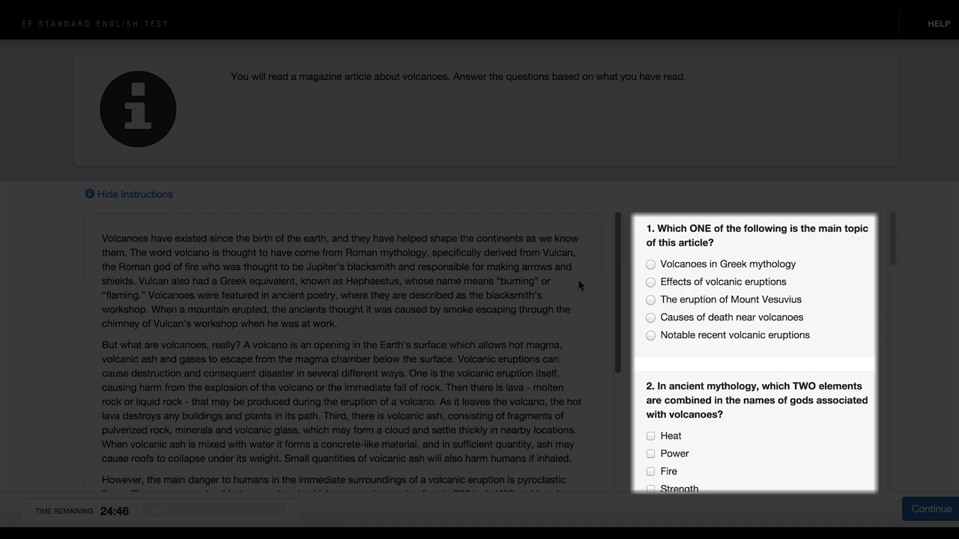
Step: Hide the task instructions, then show them again to compare the layouts
left_click(932, 509)
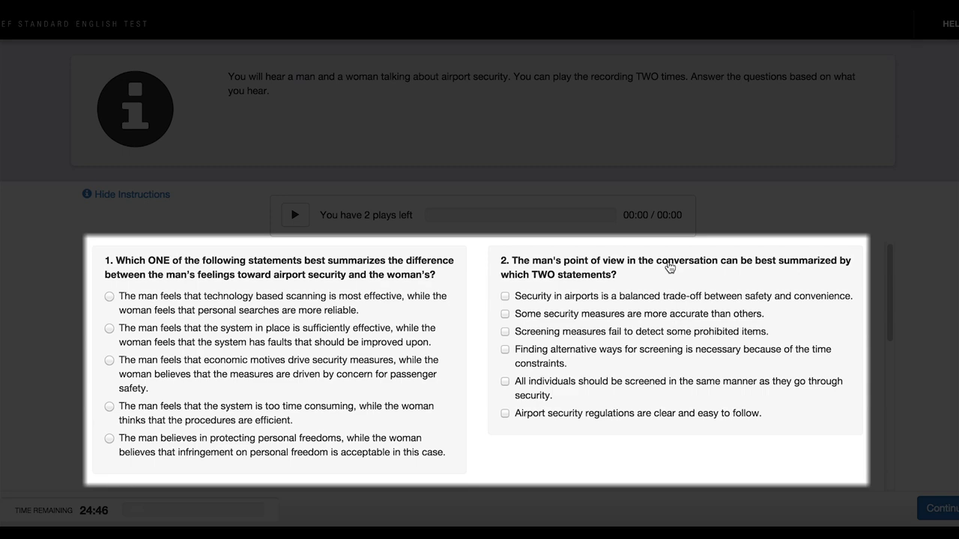
left_click(941, 507)
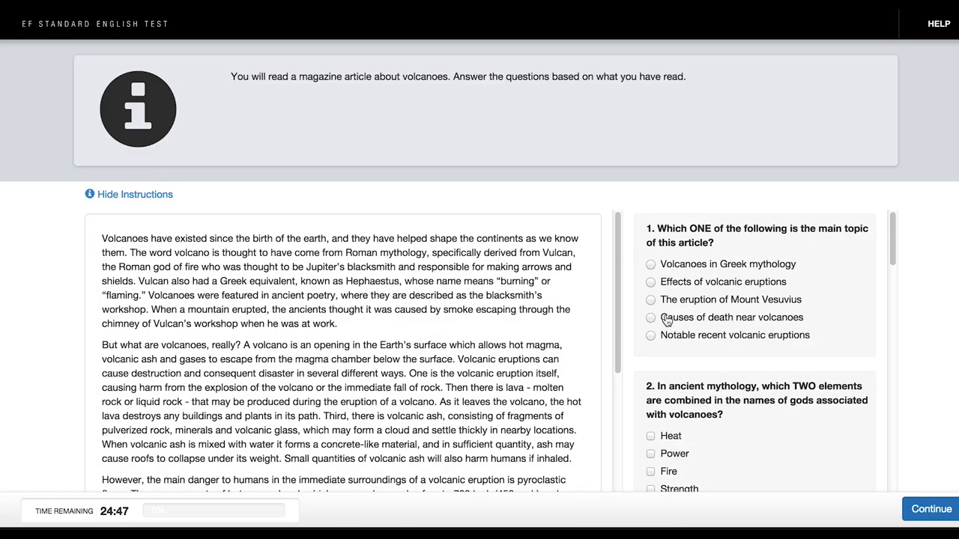
mouse_move(370, 157)
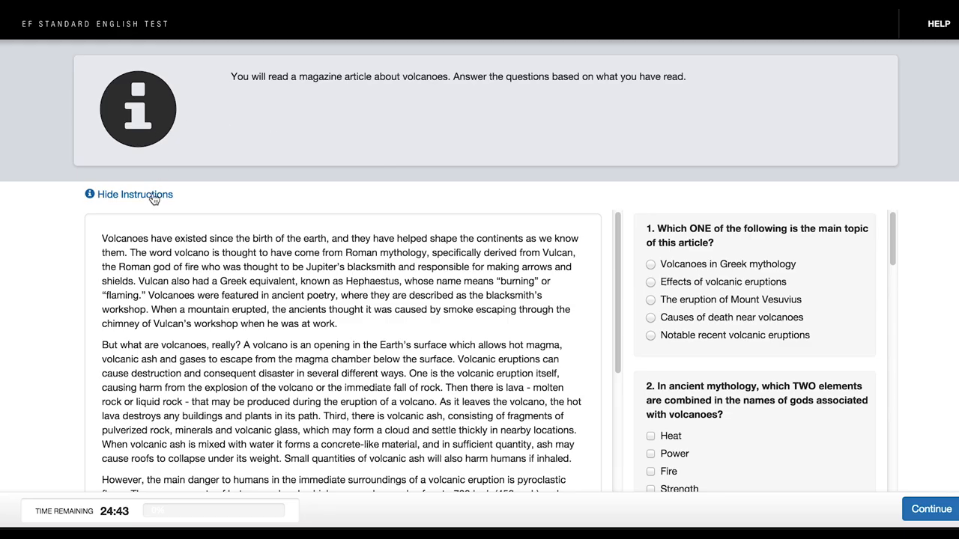
left_click(134, 195)
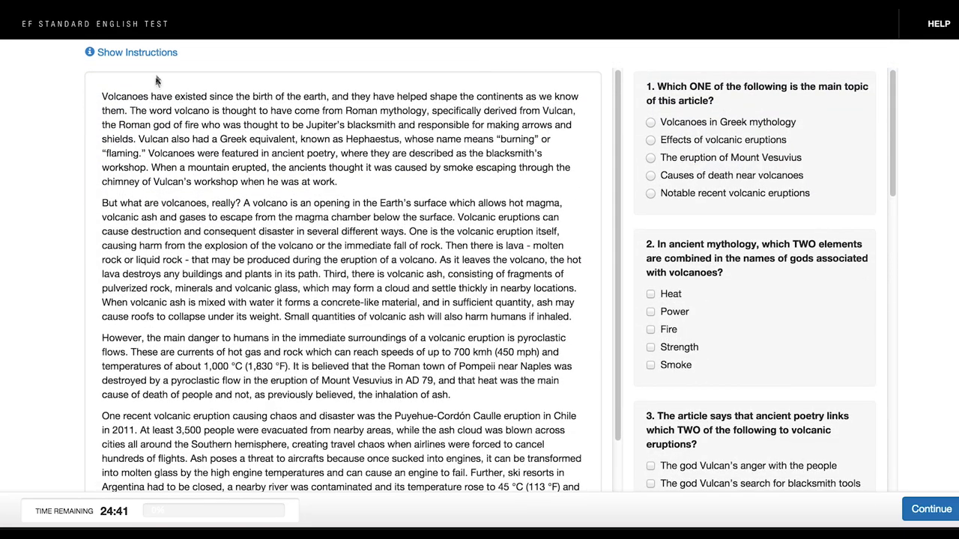
left_click(135, 52)
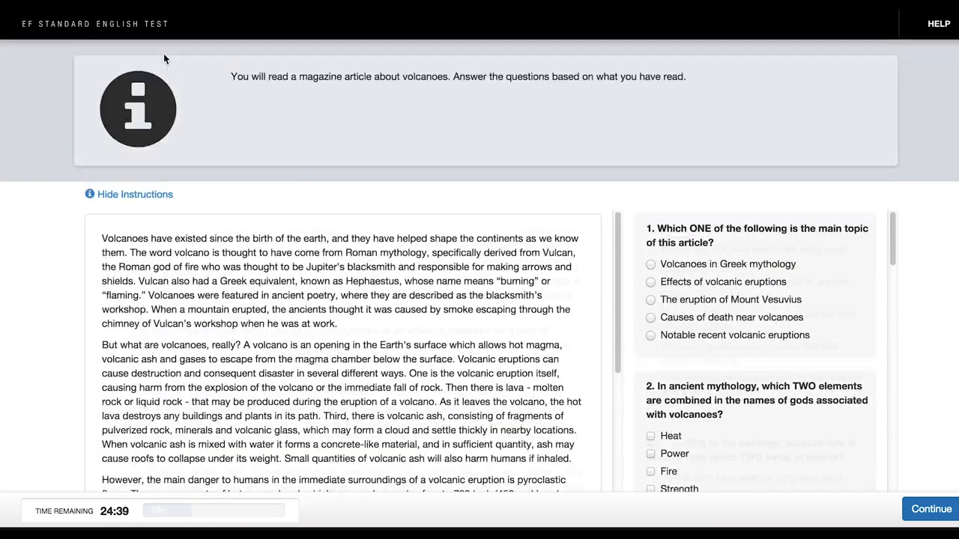
Step: Hide the instructions for good and scroll through the volcano question panel
left_click(930, 509)
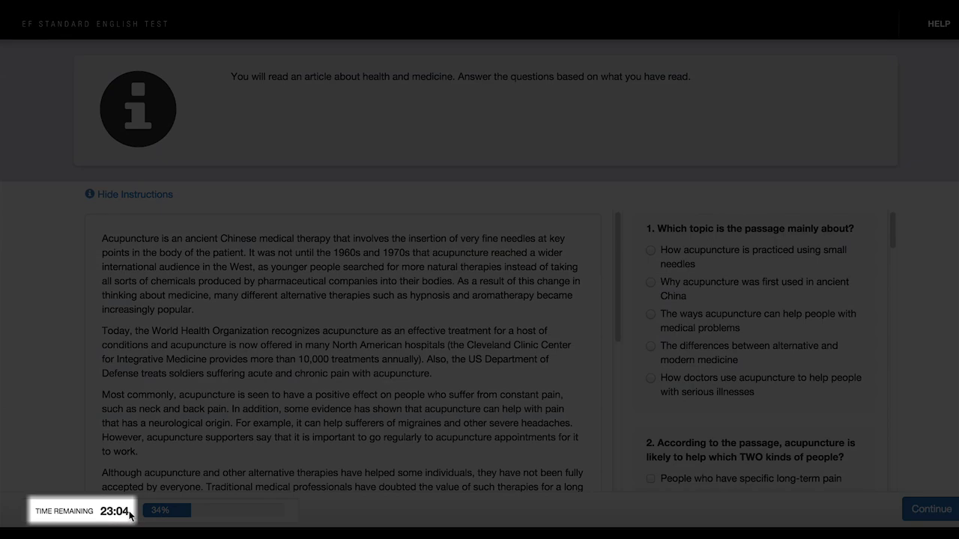
left_click(931, 509)
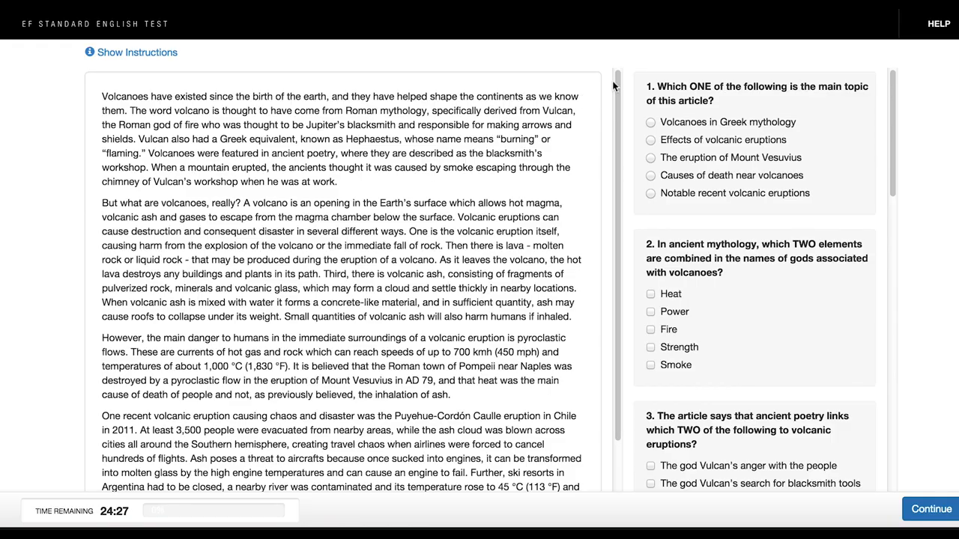
scroll("down", 3)
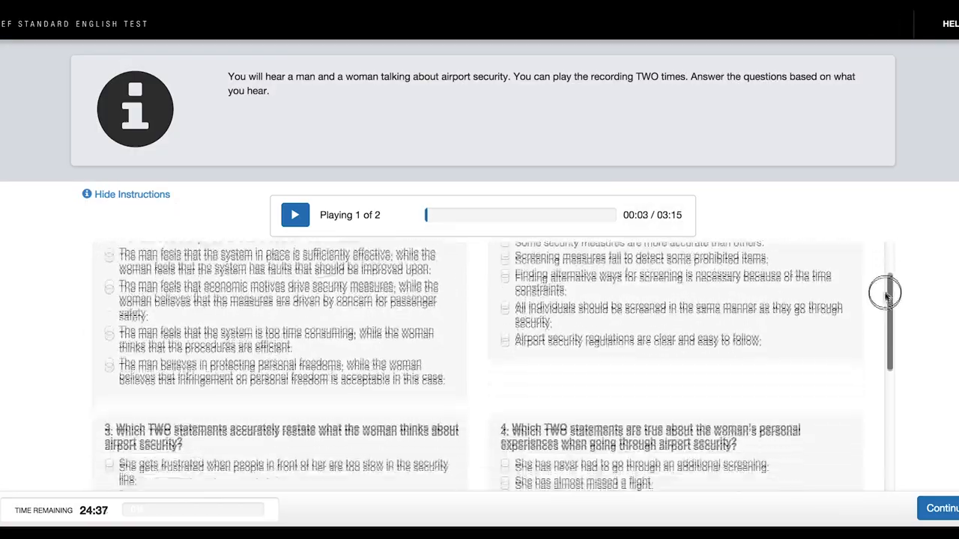
scroll("up", 3)
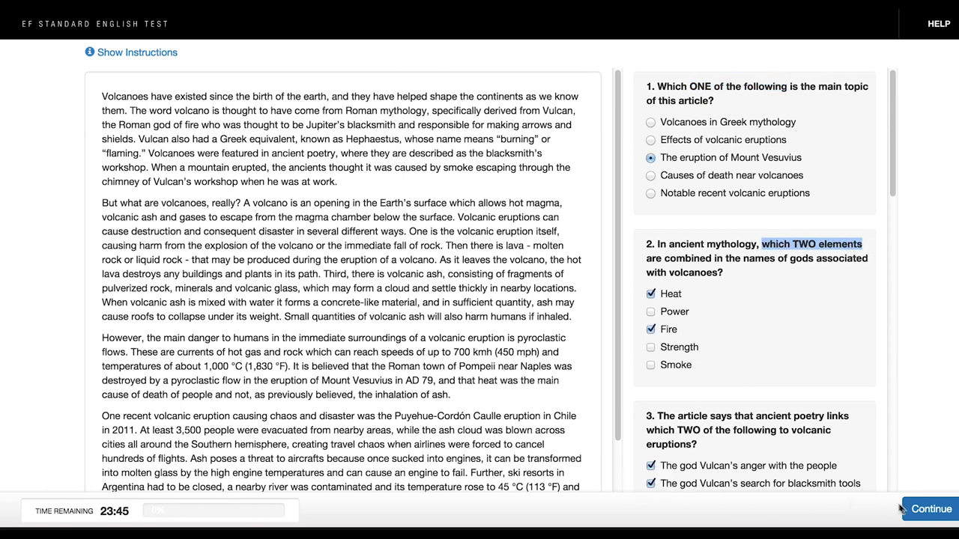
Step: Decline the early submit and answer questions 4 and 5 (damage buildings; stone in different forms)
left_click(928, 509)
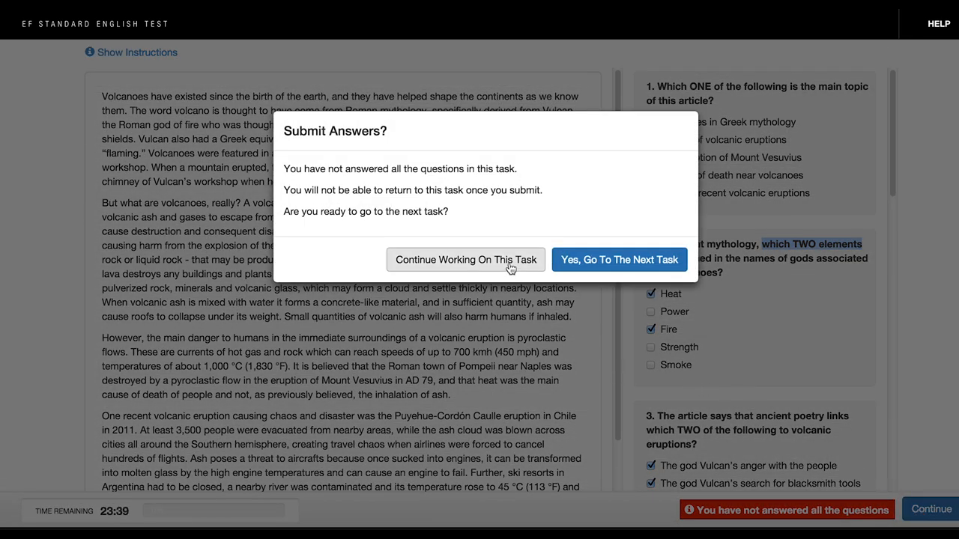
left_click(464, 259)
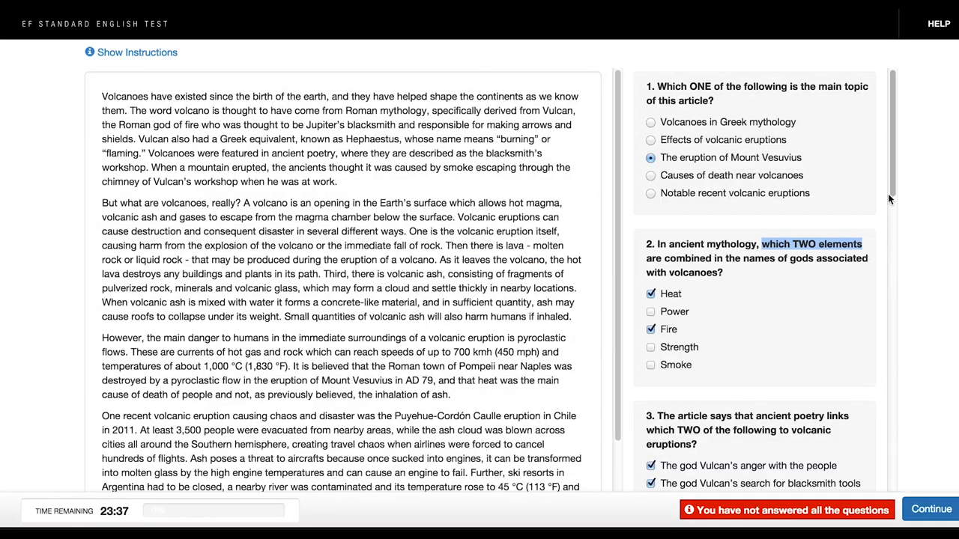
scroll("down", 3)
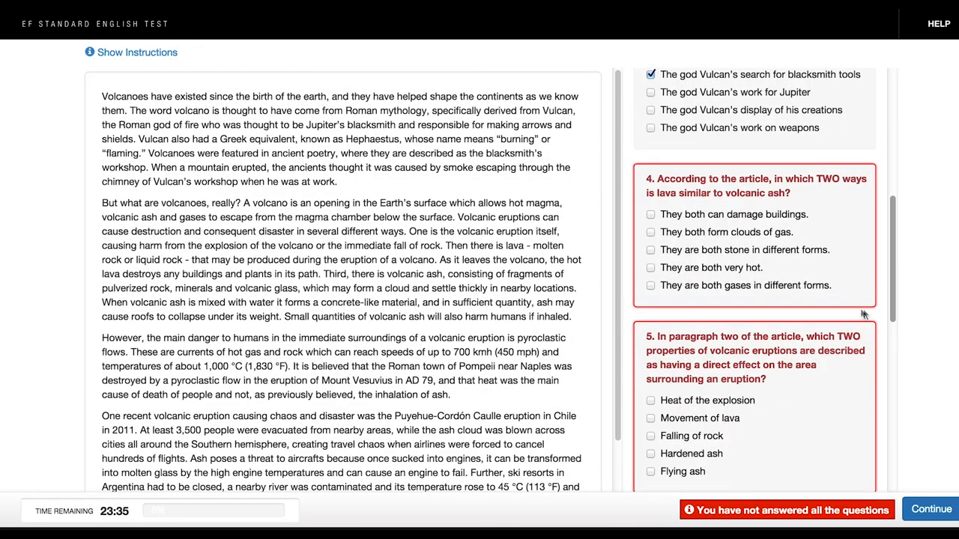
left_click(650, 248)
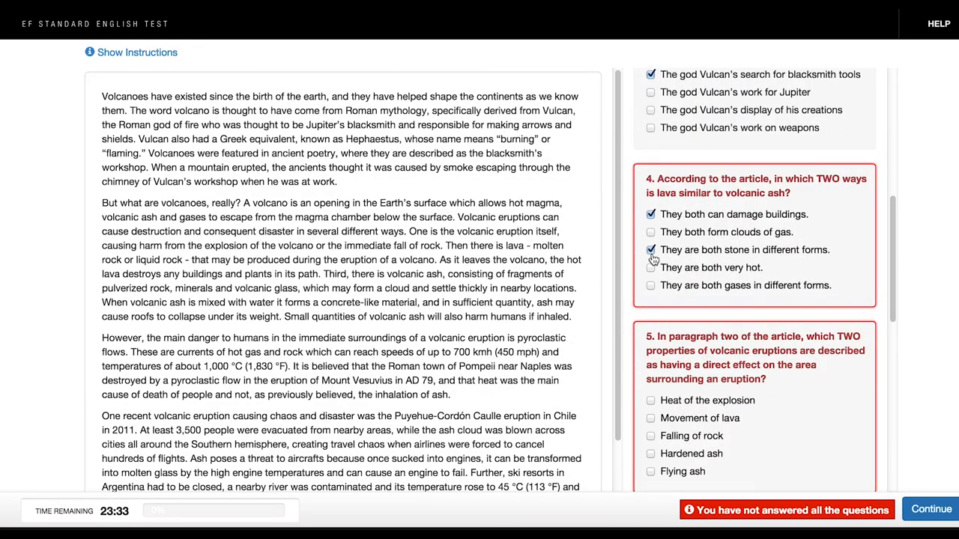
left_click(650, 400)
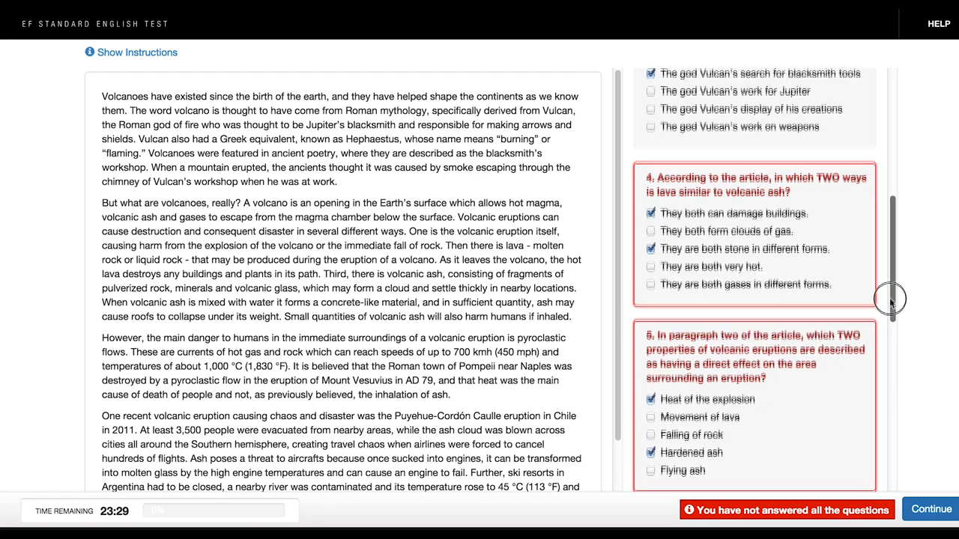
Step: Answer the Pompeii question, submit the volcano task and go to the next task anyway
scroll("down", 3)
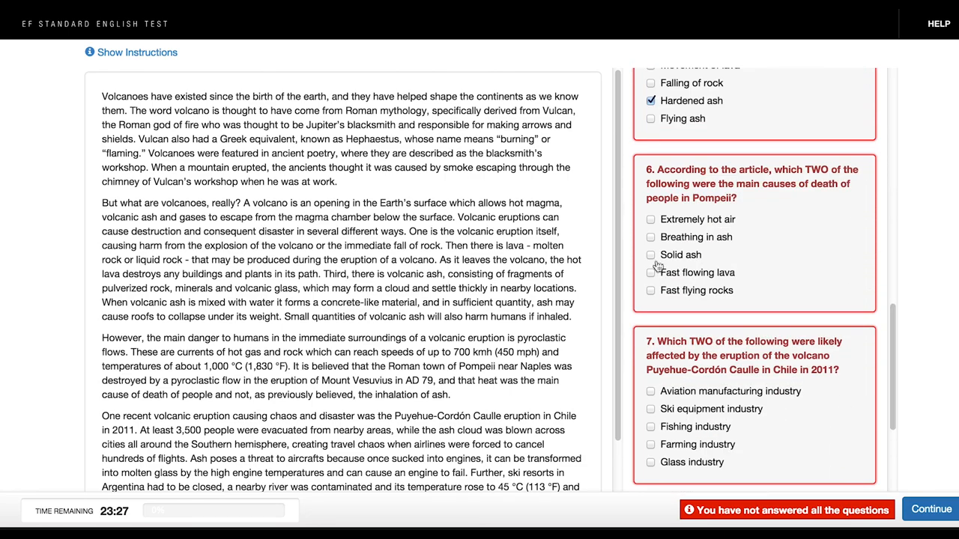
left_click(651, 255)
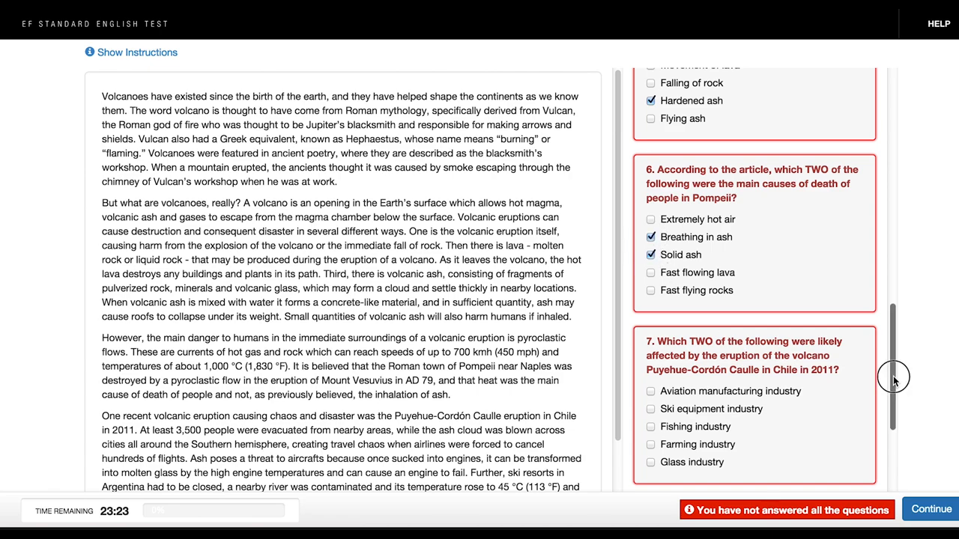
scroll("down", 3)
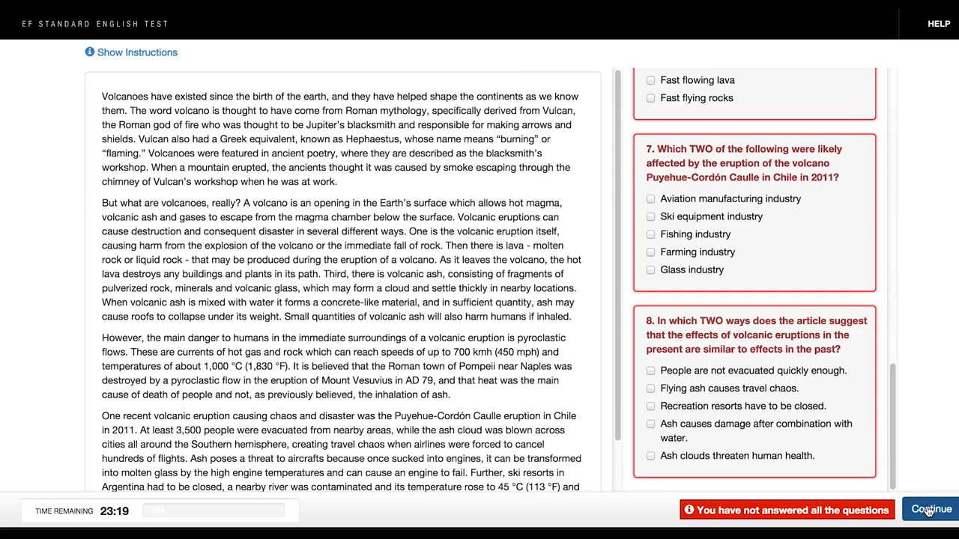
left_click(931, 510)
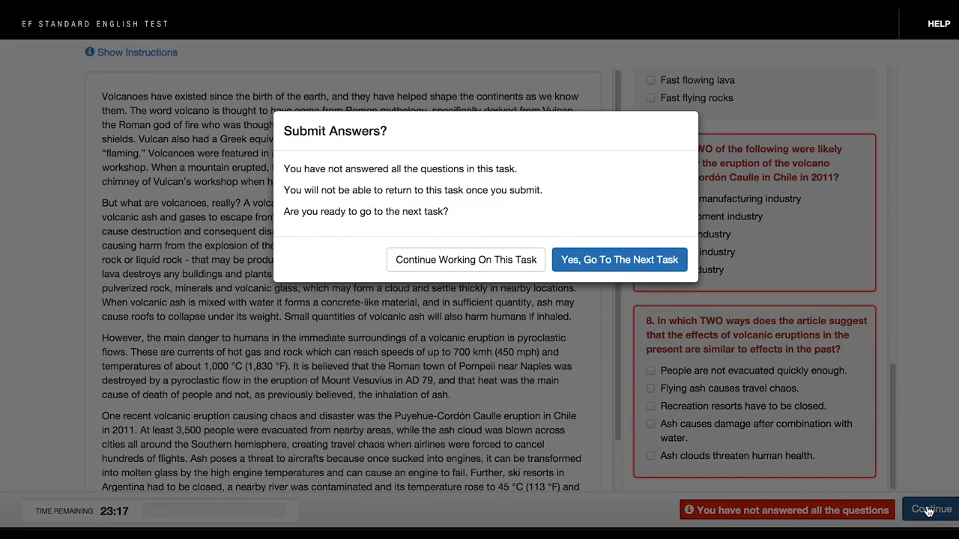
mouse_move(687, 296)
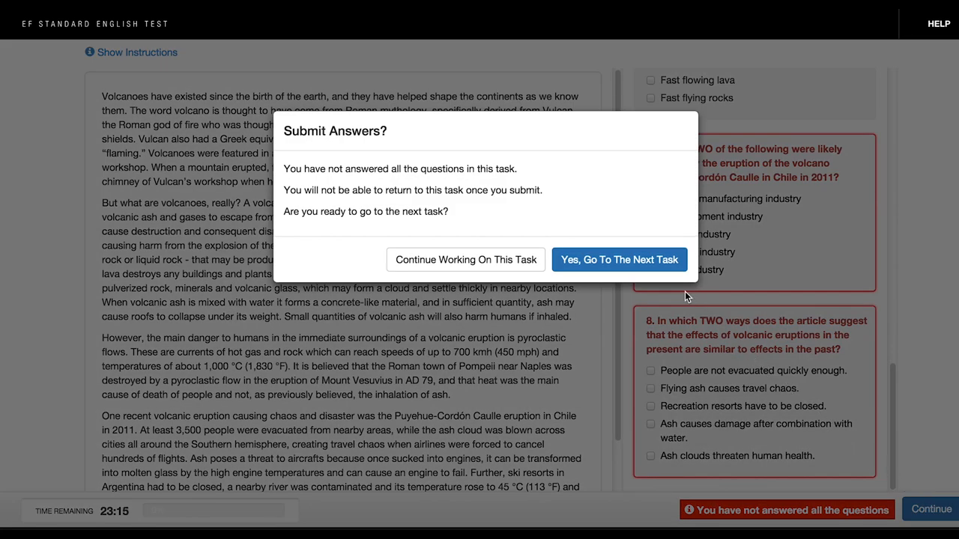
left_click(620, 259)
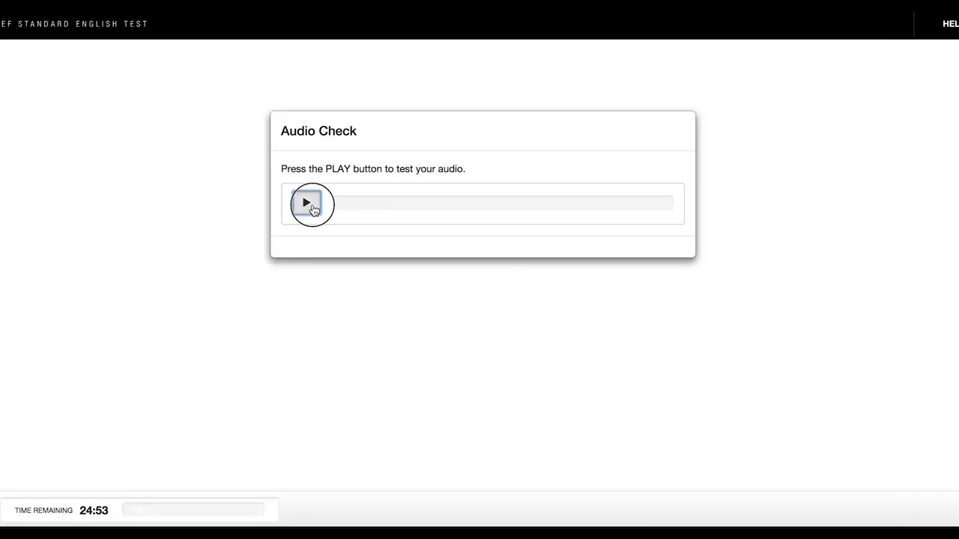
Step: Play the audio check clip and confirm it can be heard
left_click(306, 203)
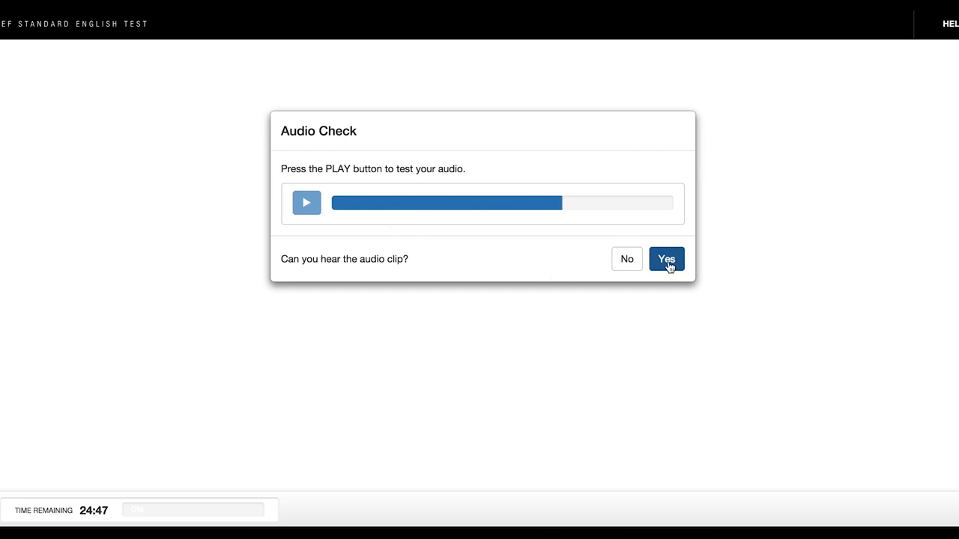
left_click(665, 258)
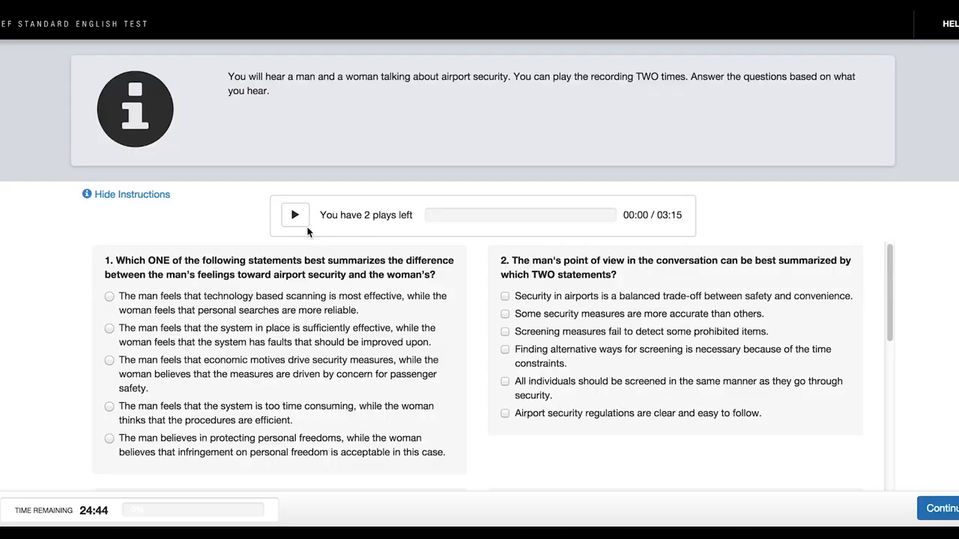
Step: Start the airport security conversation's first play and scroll to the later questions
left_click(294, 216)
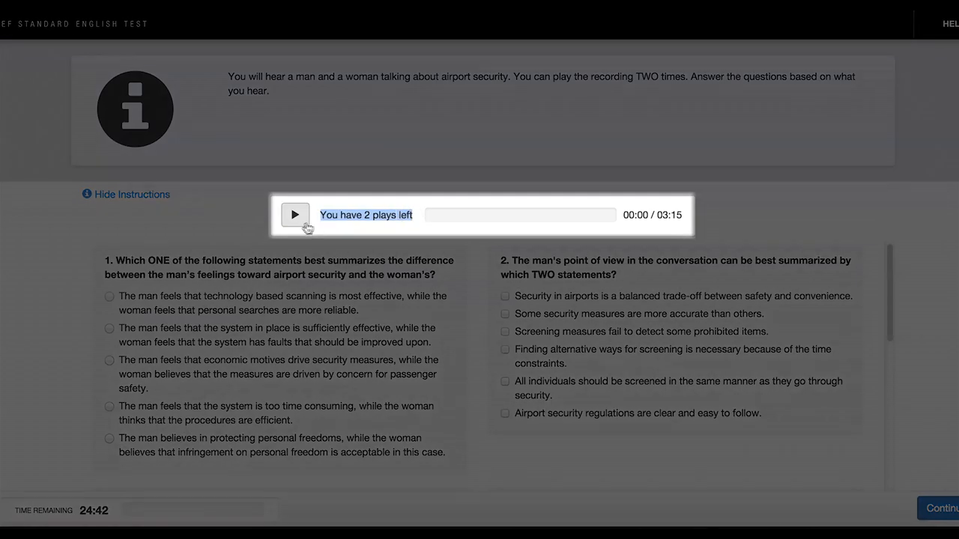
left_click(293, 215)
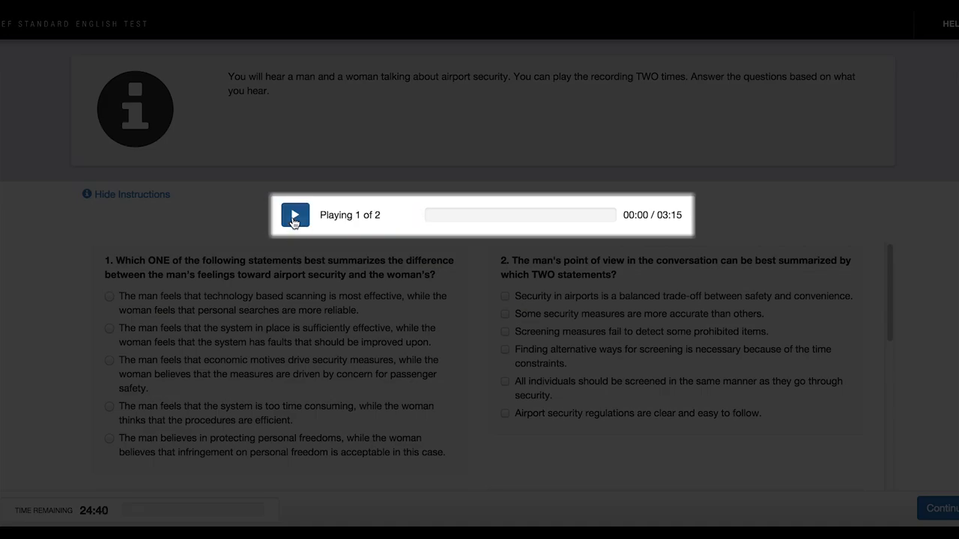
left_click(293, 215)
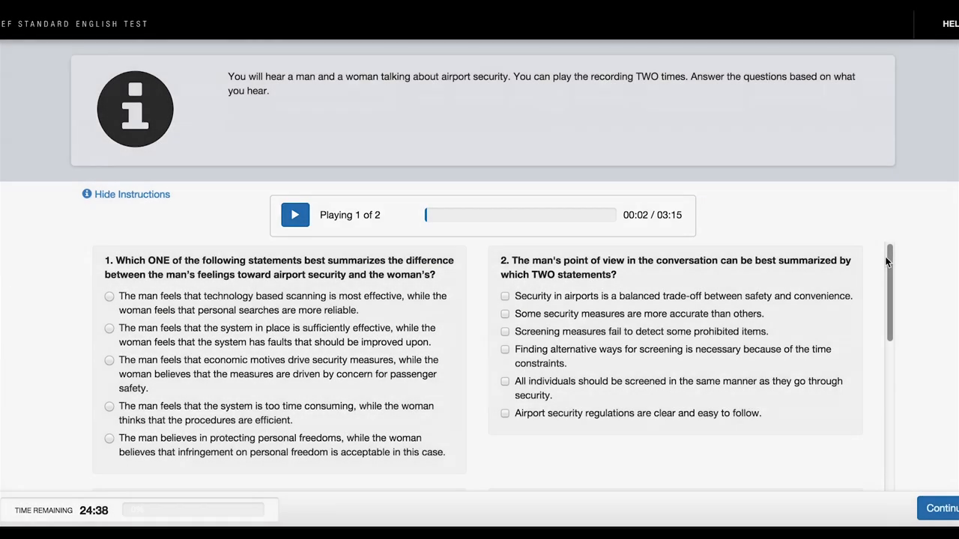
scroll("down", 3)
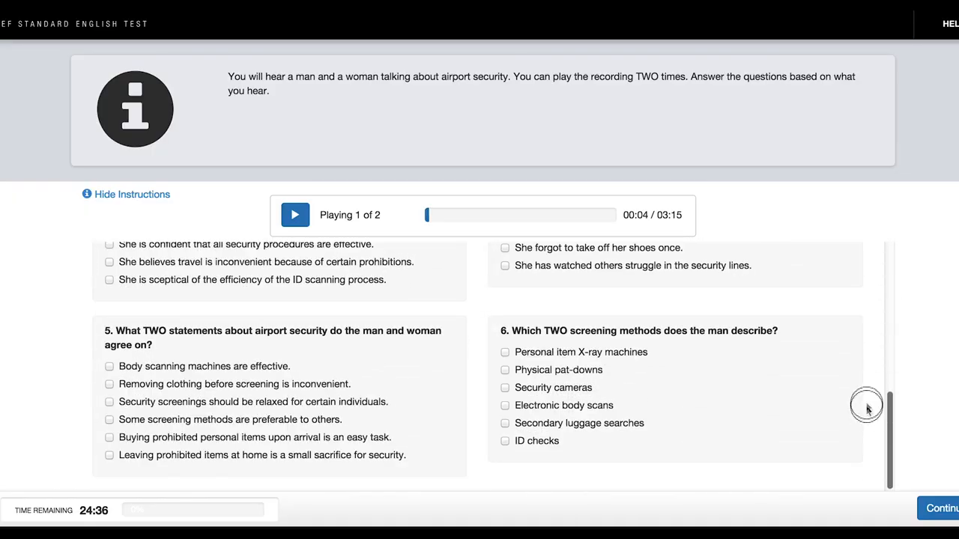